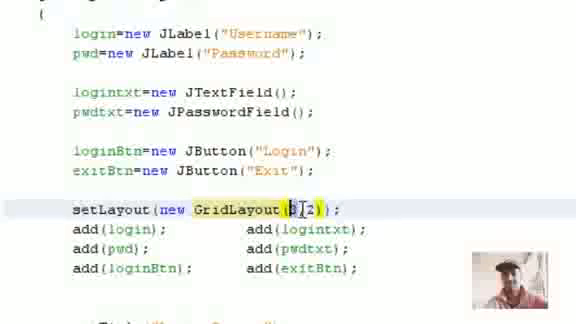
type("3")
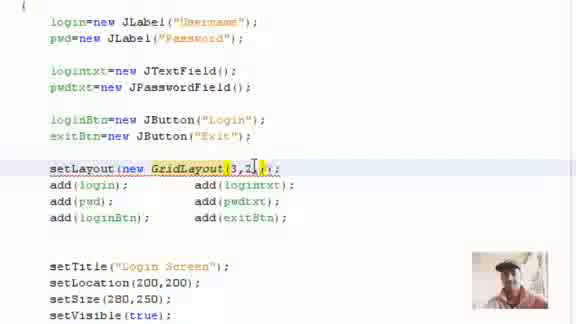
type(",30")
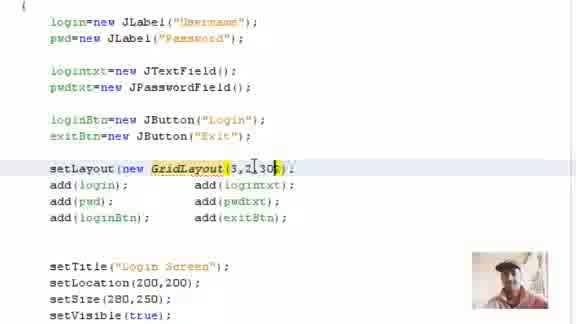